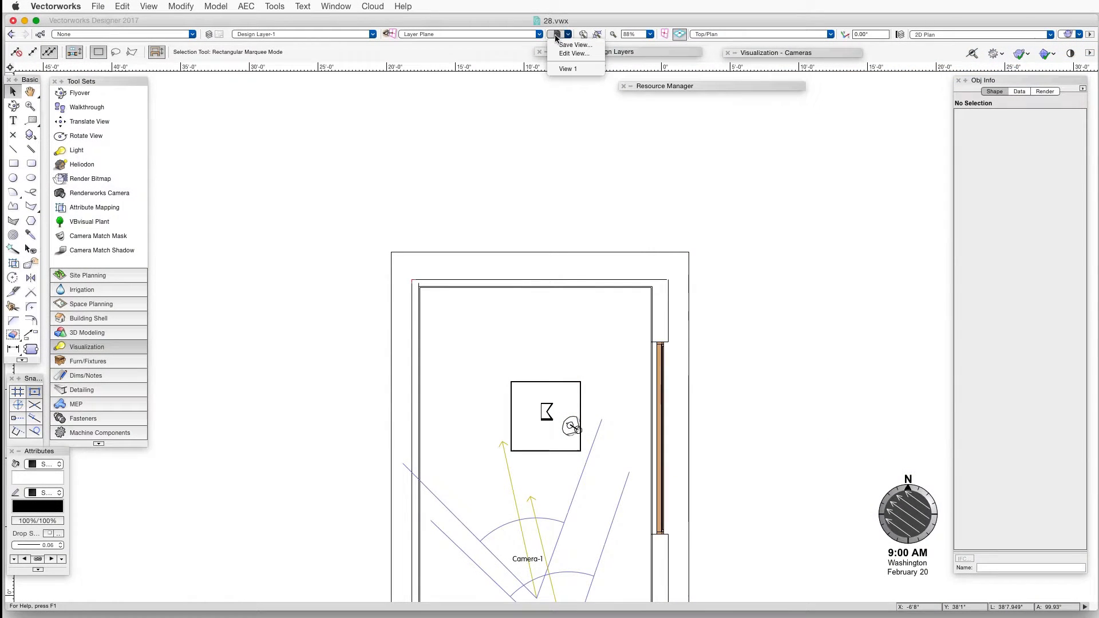
# Switch to the saved perspective view 'View 1' of the glass on its pedestal.
pyautogui.click(567, 68)
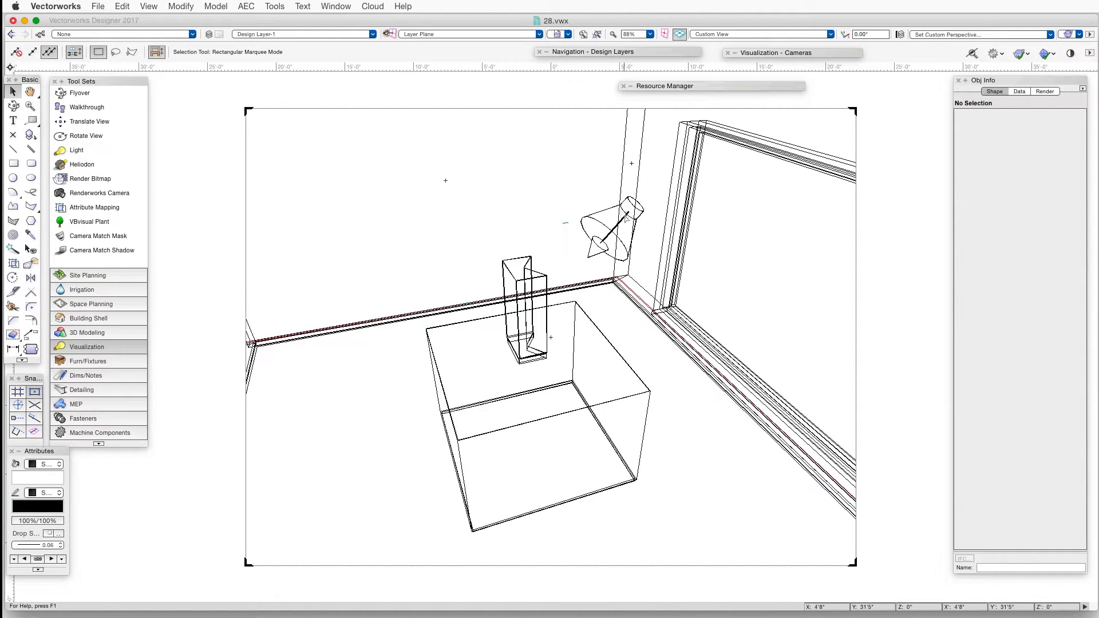
# Set the spotlight to 500% brightness, High caustic photons and Show Caustics Only.
pyautogui.click(614, 225)
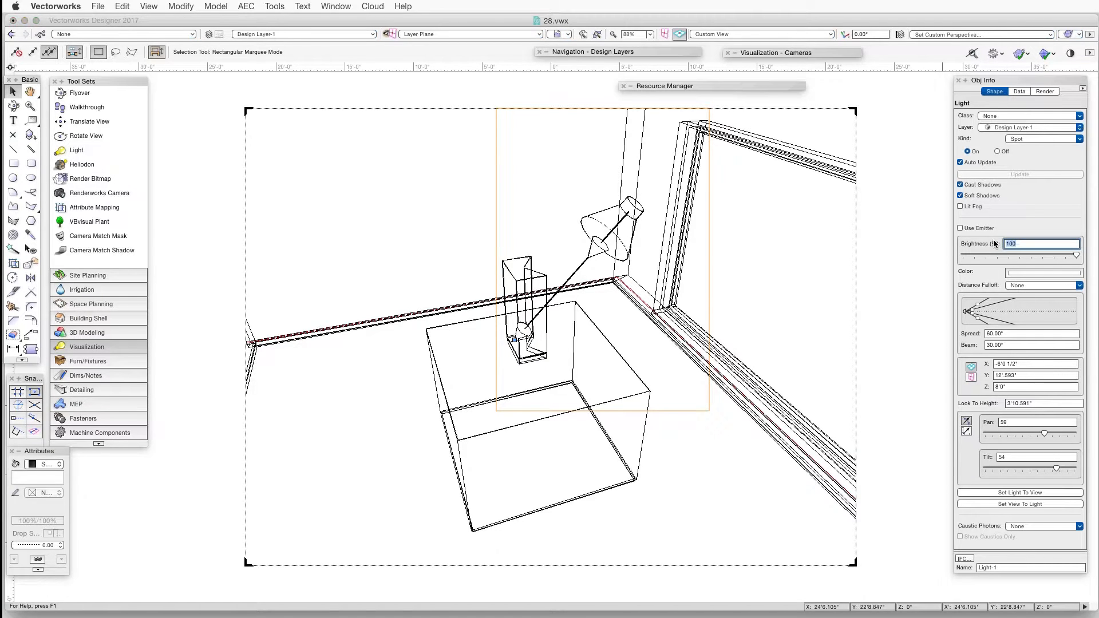
pyautogui.write('5')
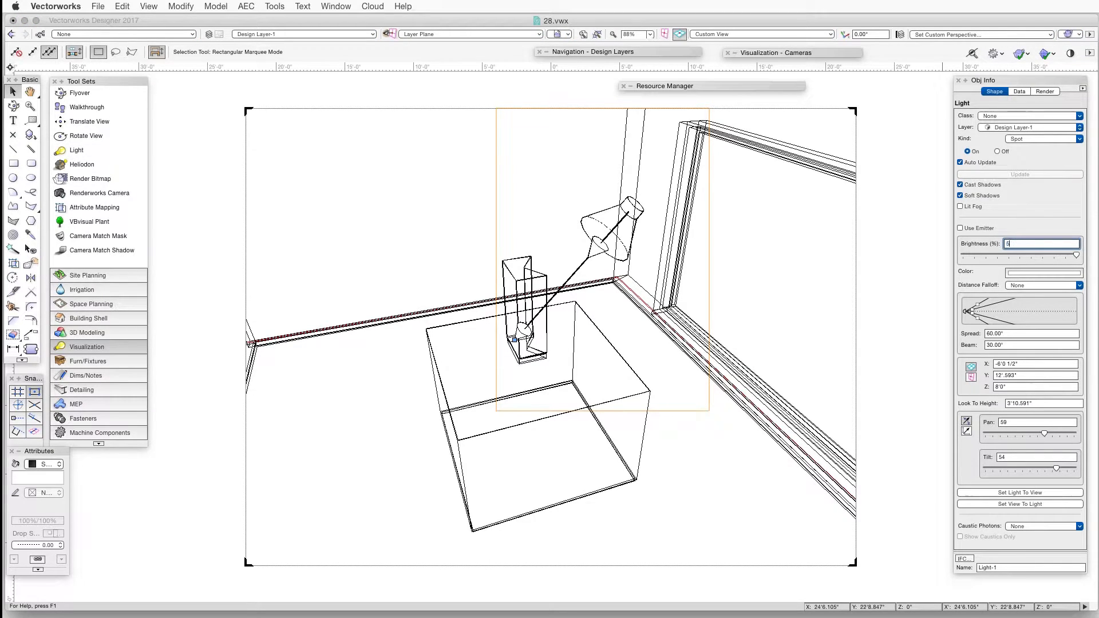
pyautogui.write('500')
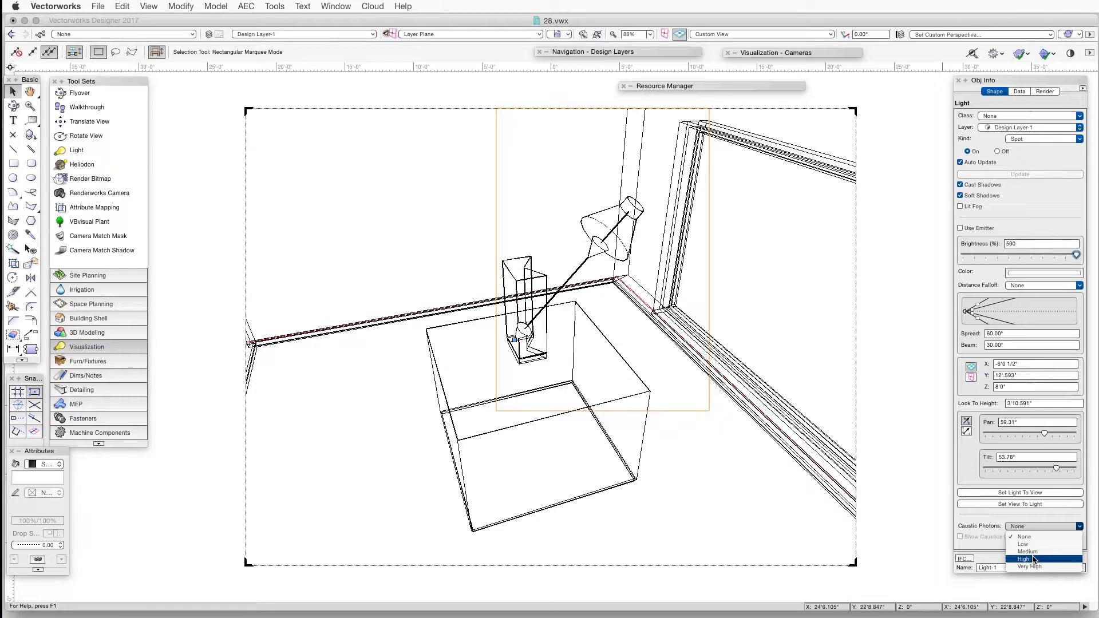
pyautogui.click(1029, 558)
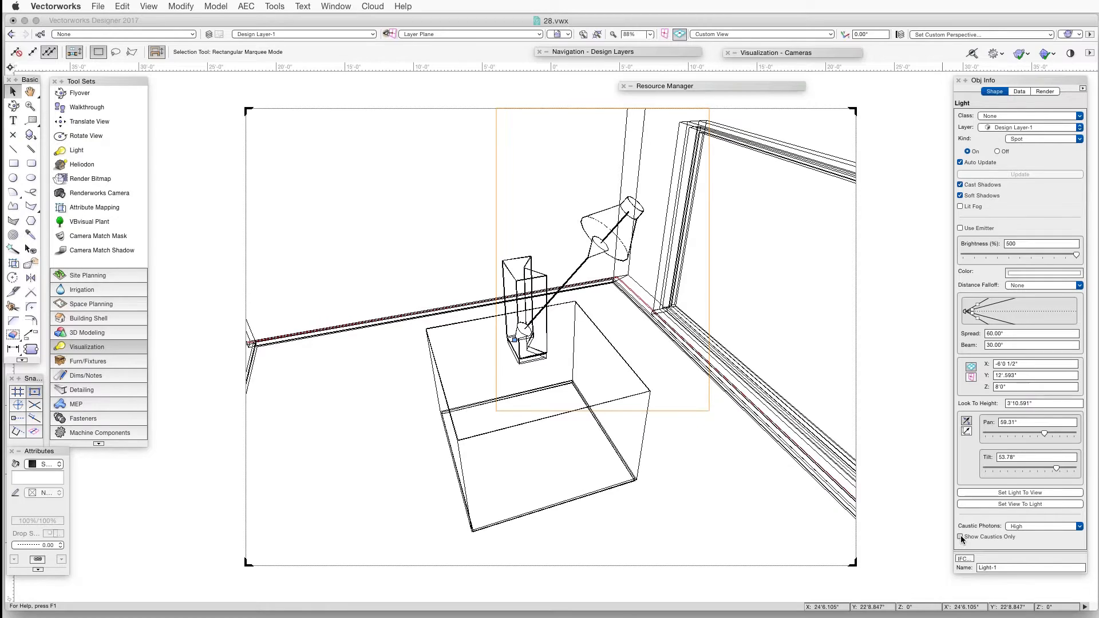
pyautogui.click(960, 537)
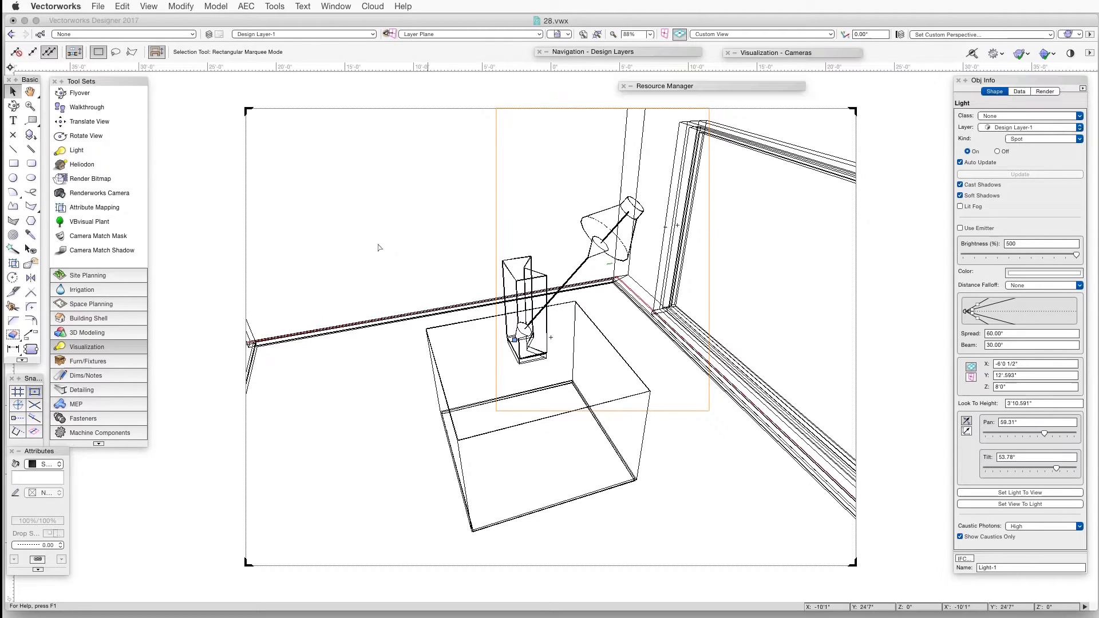
pyautogui.click(147, 7)
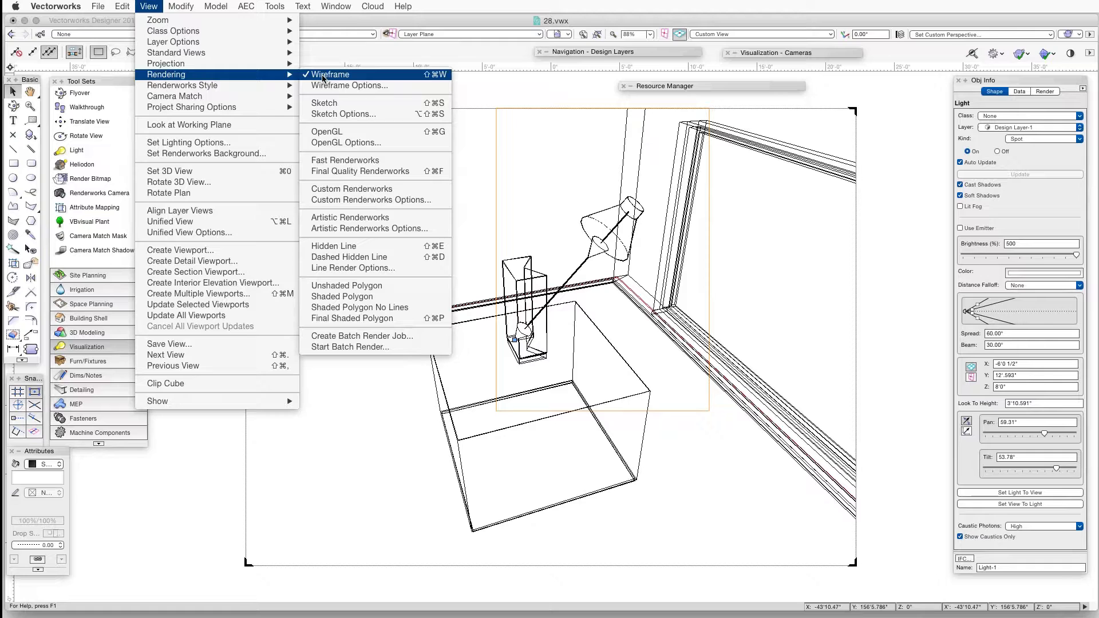
pyautogui.moveTo(359, 171)
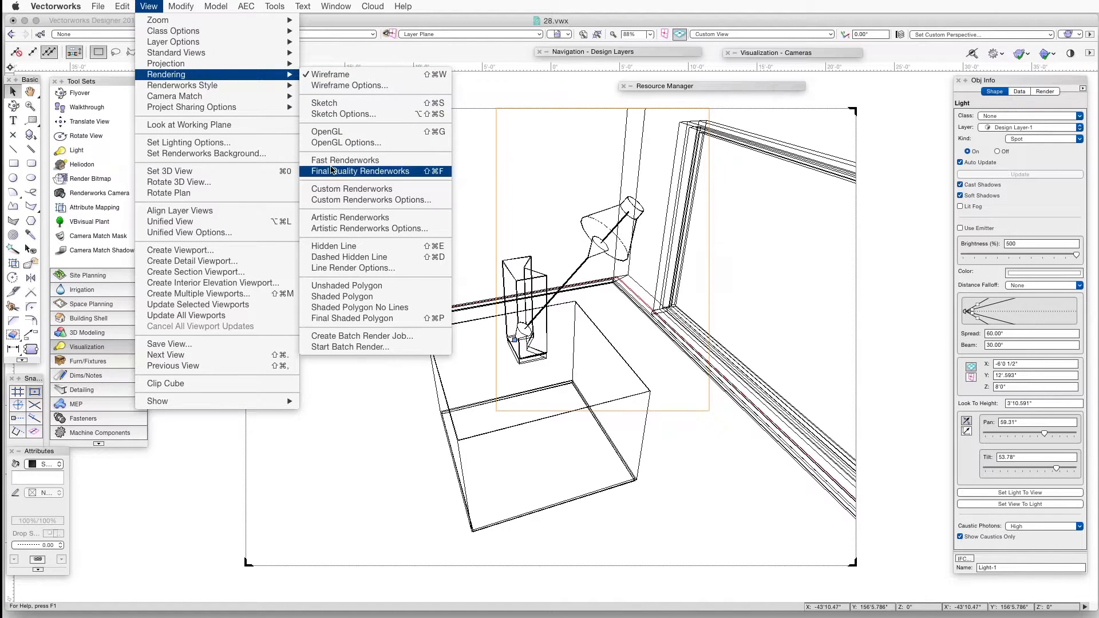
# Render the scene with Final Quality Renderworks to preview the spotlight's caustics.
pyautogui.click(359, 170)
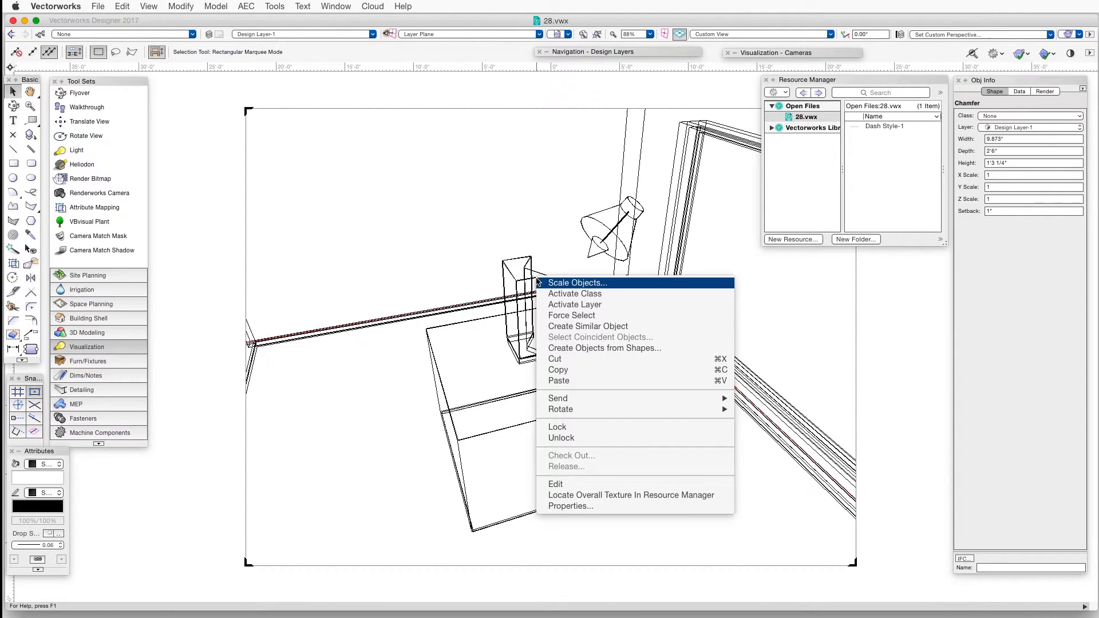
pyautogui.moveTo(629, 496)
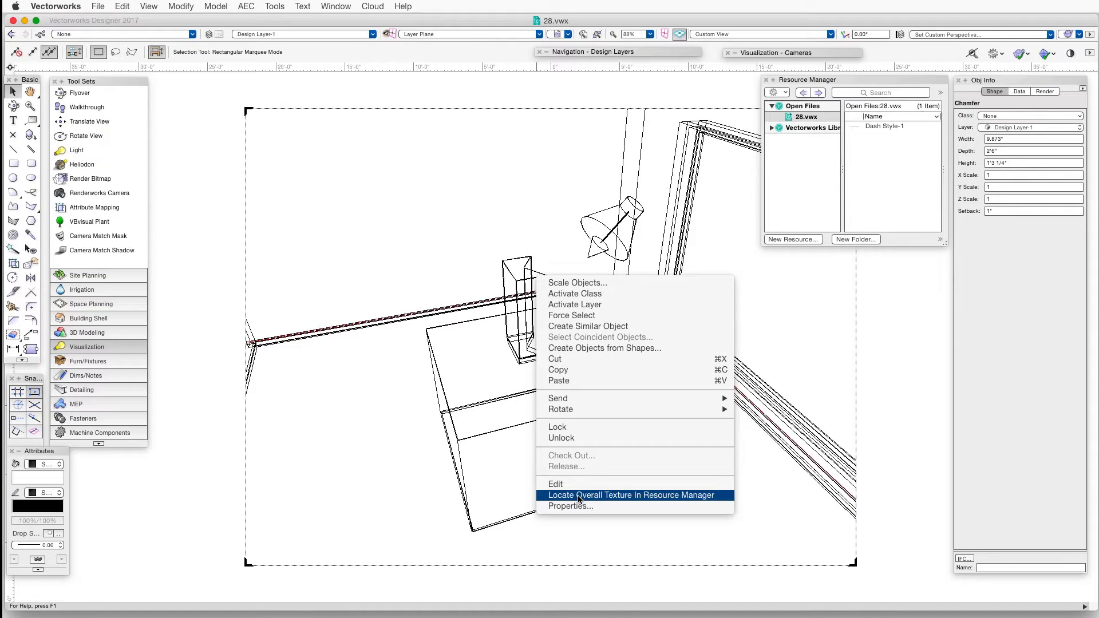
# Locate the glass object's glass-simple texture in the Resource Manager and edit it.
pyautogui.click(630, 494)
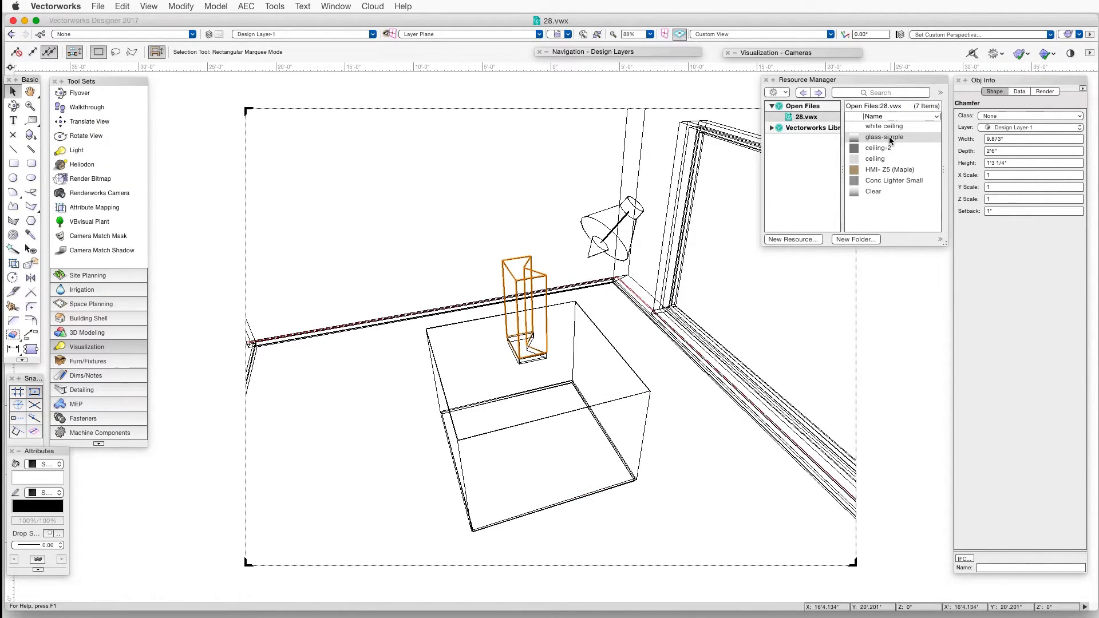
pyautogui.rightClick(882, 136)
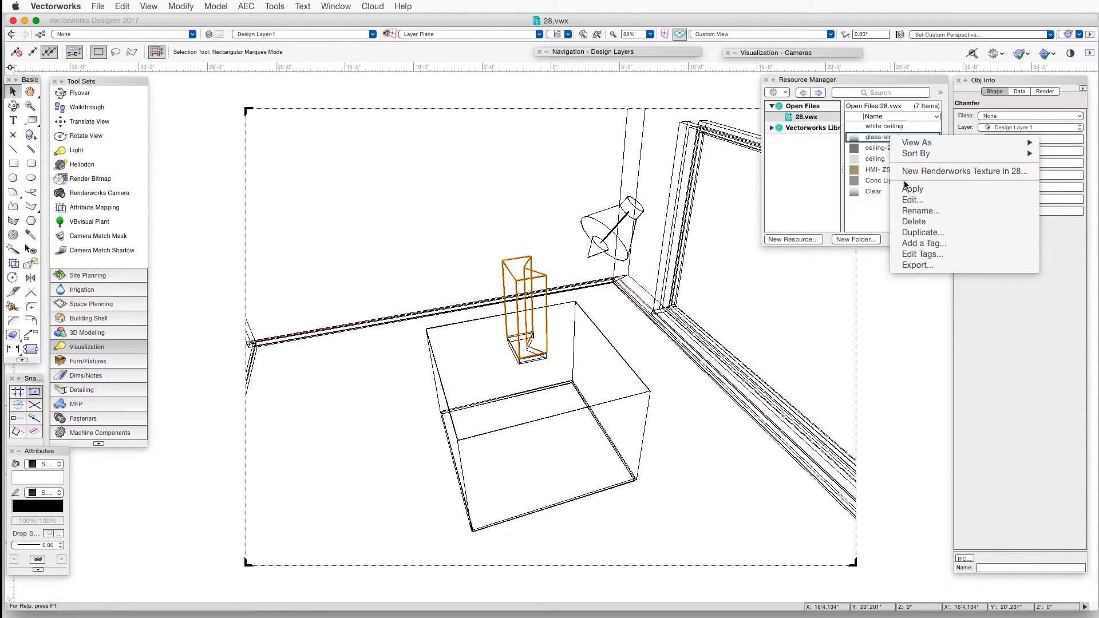
pyautogui.click(912, 199)
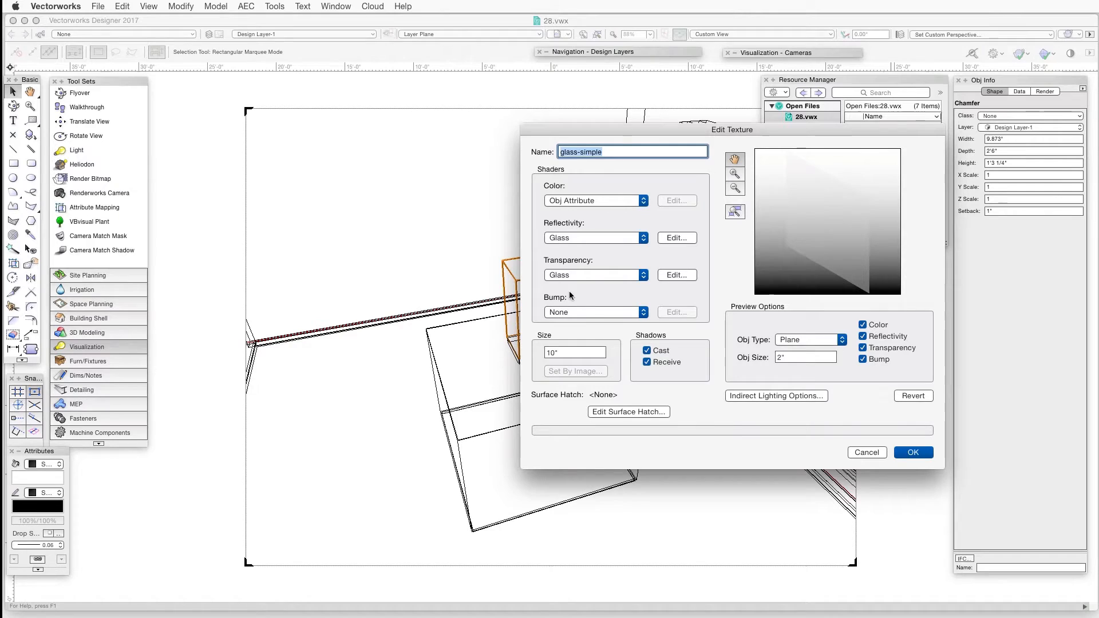
# Set the glass-simple texture's bump shader to Noise.
pyautogui.click(595, 312)
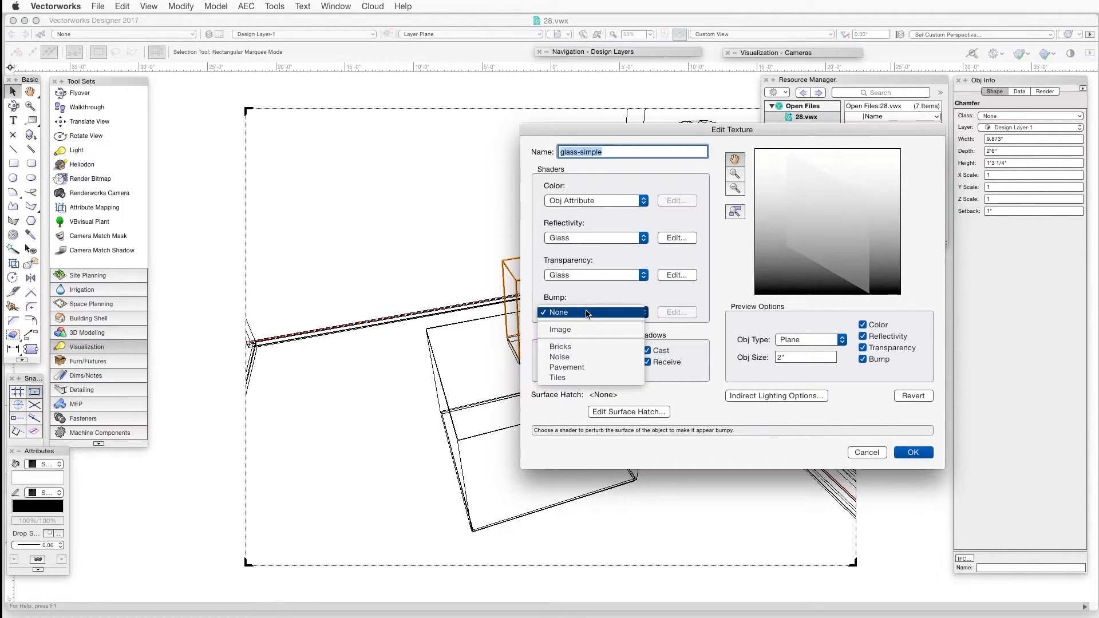
pyautogui.click(560, 357)
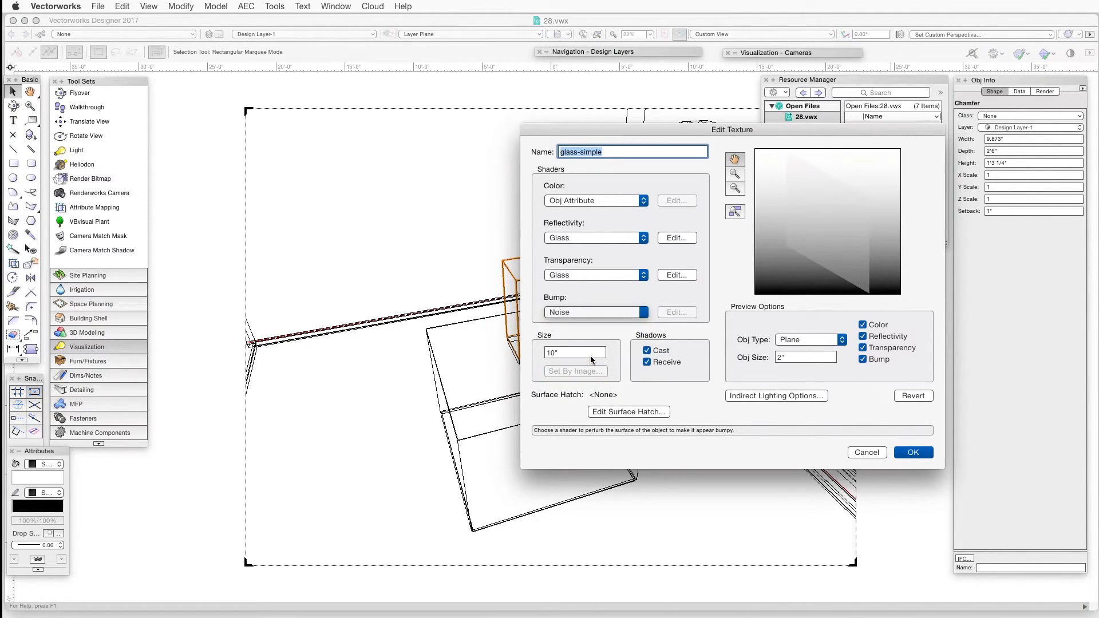
pyautogui.click(675, 311)
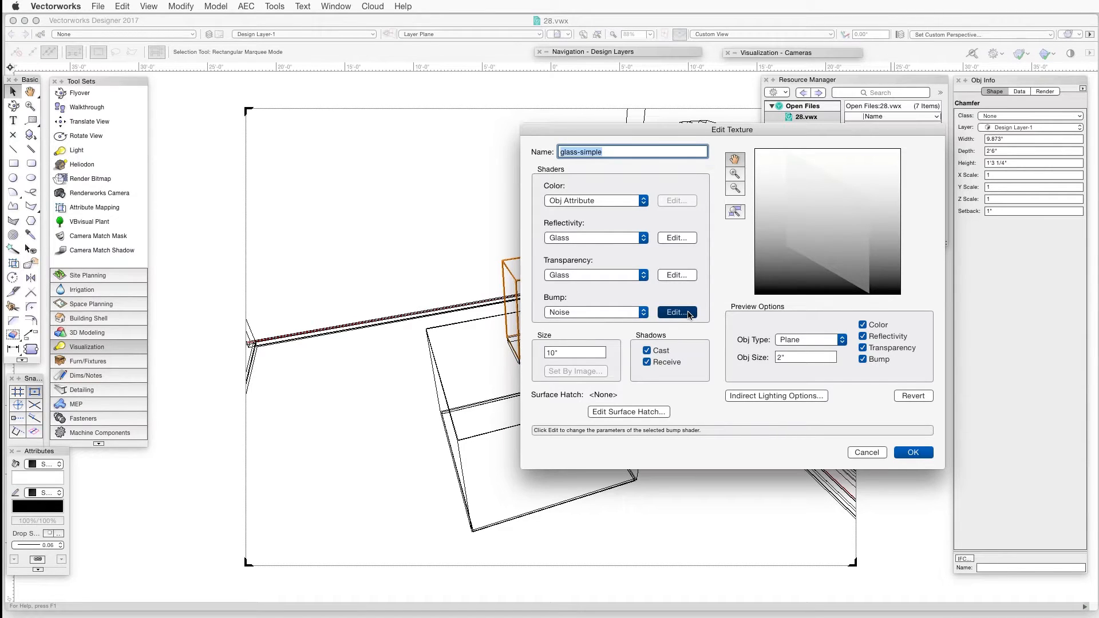
# Give the Noise bump the Sema pattern and save the glass-simple texture.
pyautogui.click(675, 311)
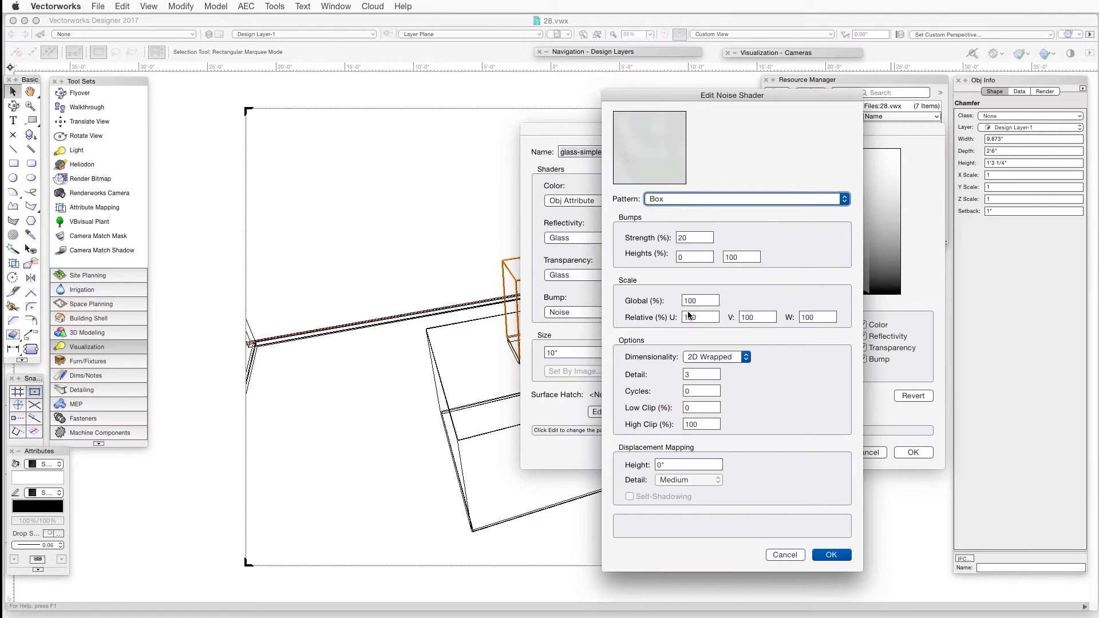
pyautogui.click(744, 198)
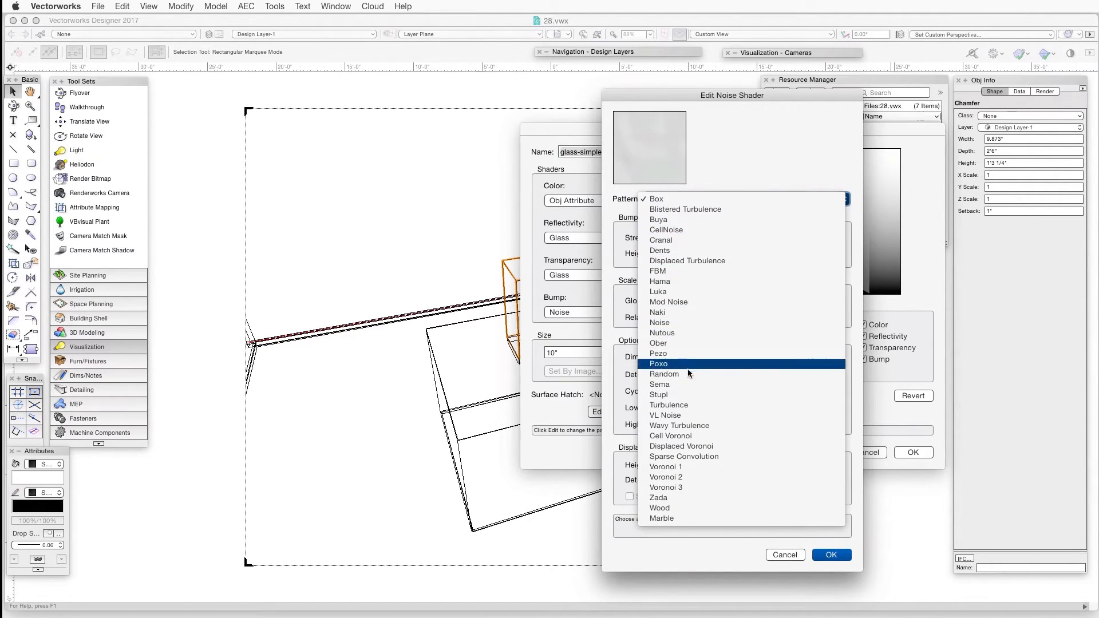
pyautogui.click(660, 384)
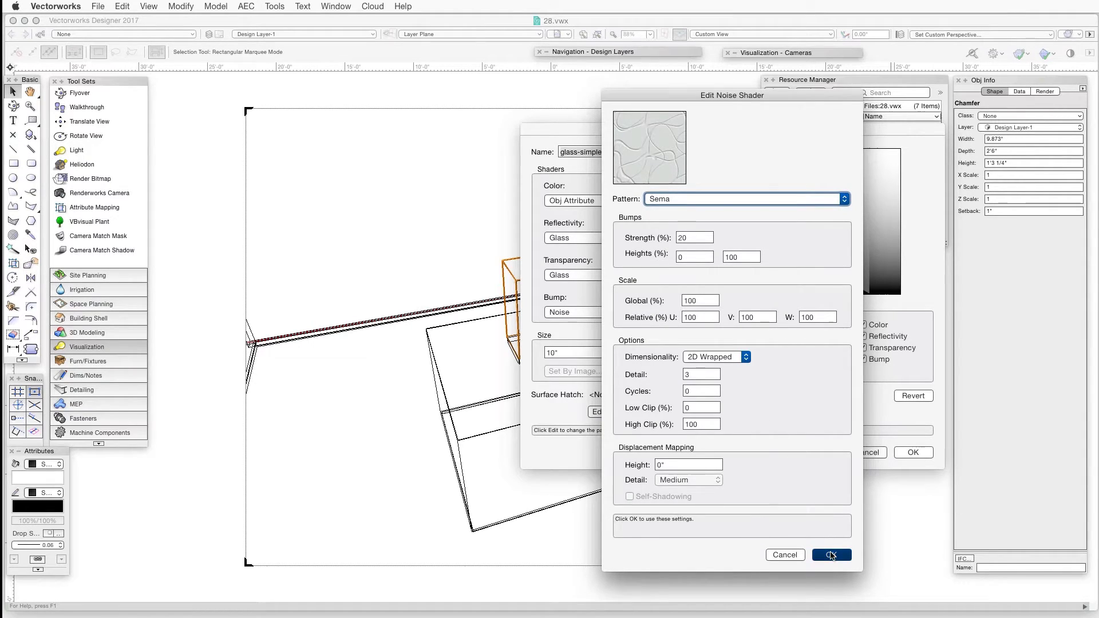
pyautogui.click(831, 554)
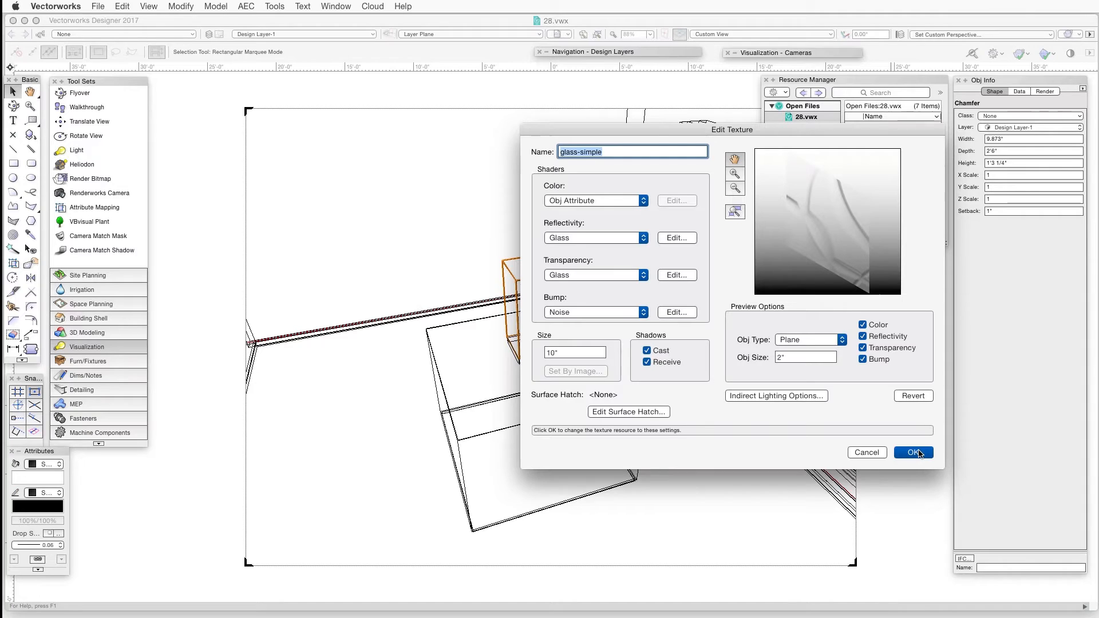
pyautogui.click(912, 452)
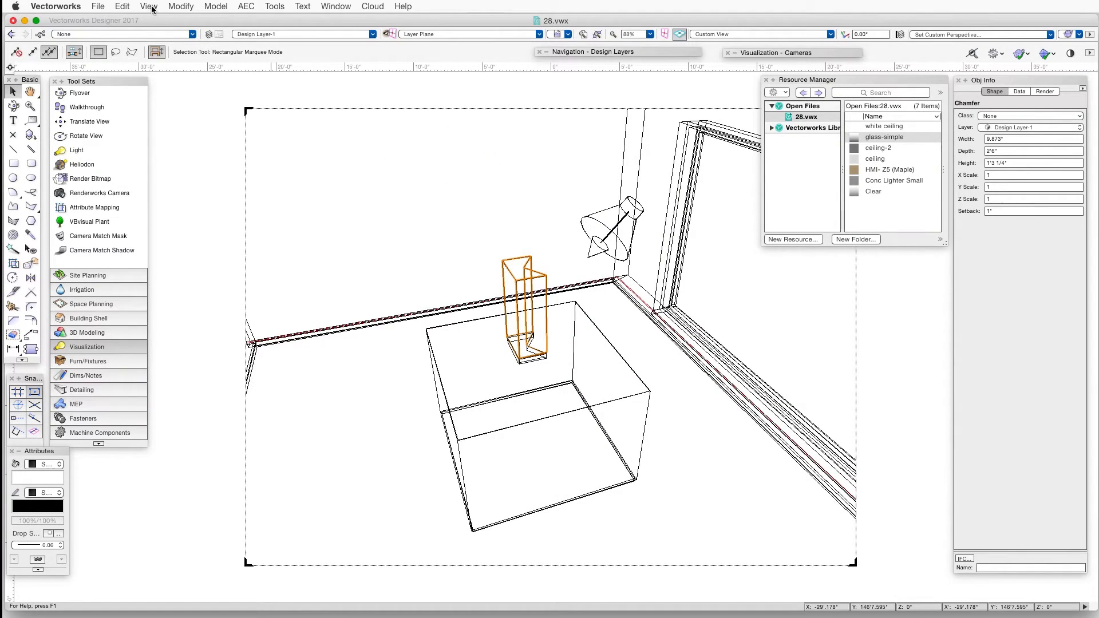
# Render in Final Quality Renderworks to see the bumpy glass, then deselect it.
pyautogui.click(147, 6)
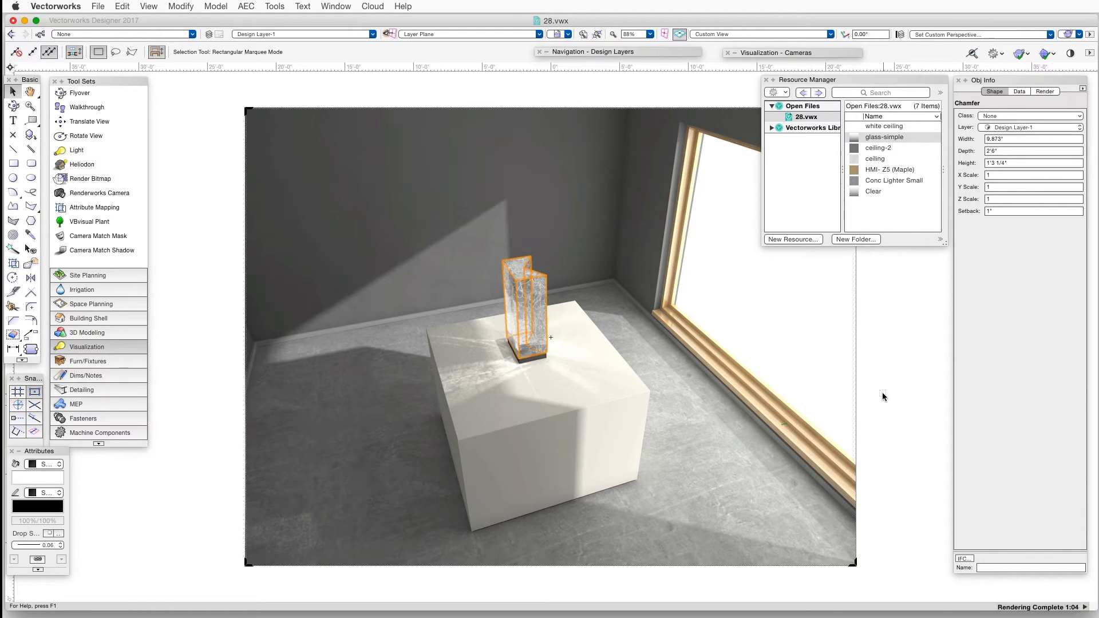
pyautogui.click(911, 535)
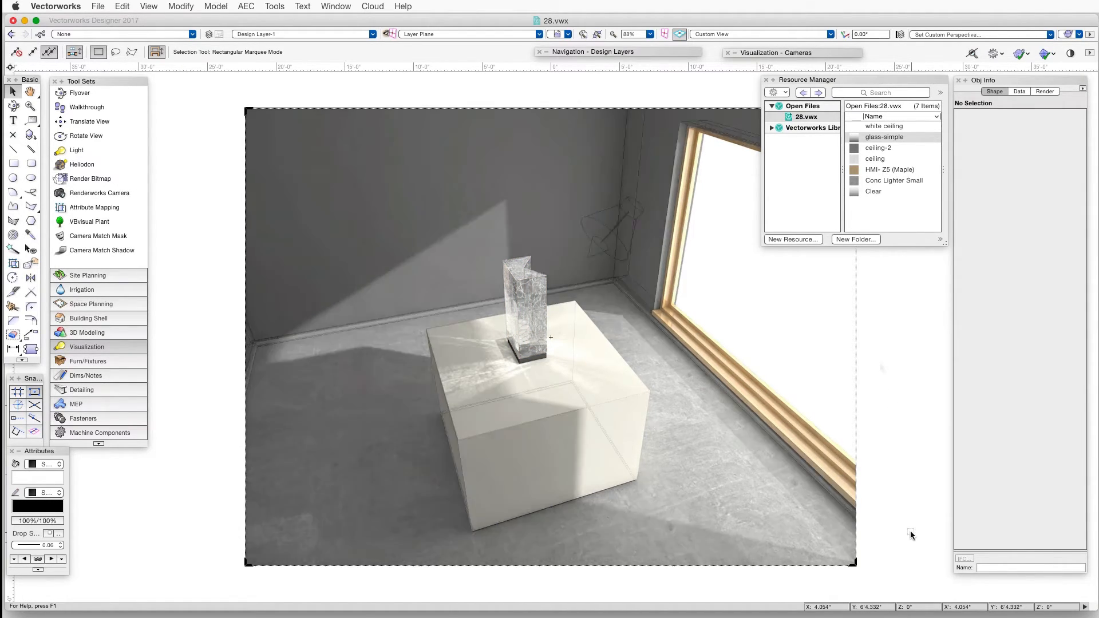
pyautogui.click(147, 7)
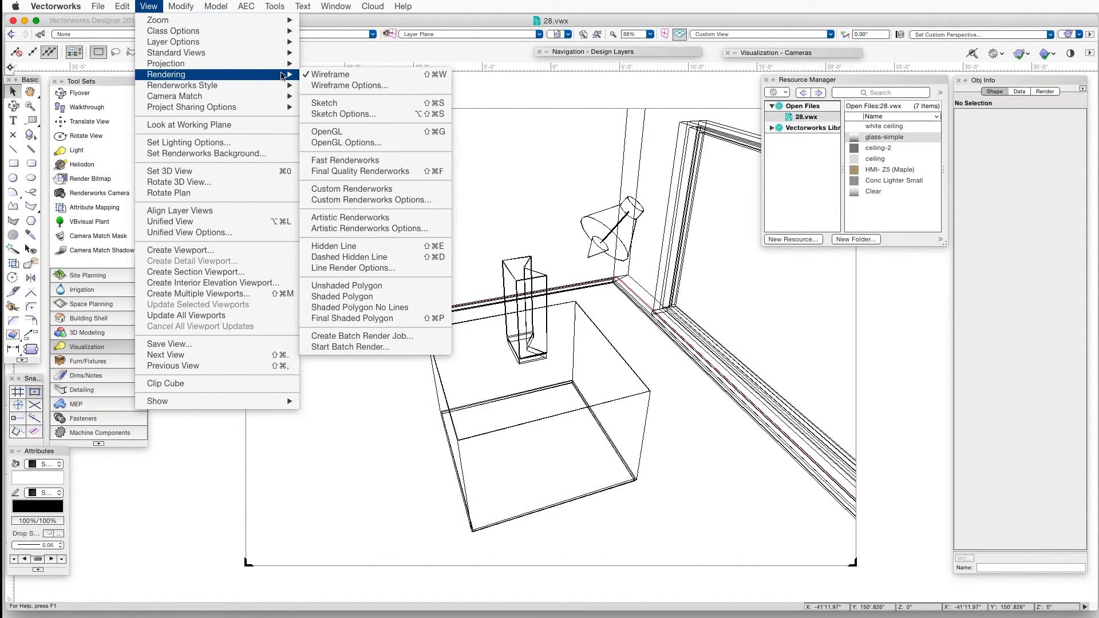
pyautogui.moveTo(351, 189)
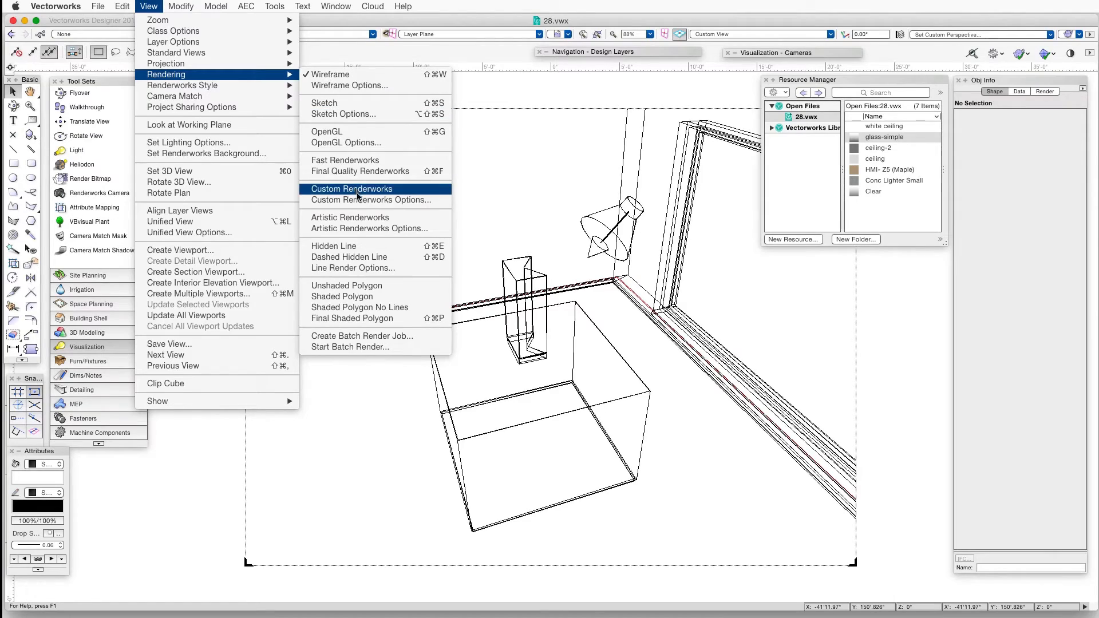
# Enable Caustics in the Custom Renderworks Options and confirm.
pyautogui.click(351, 188)
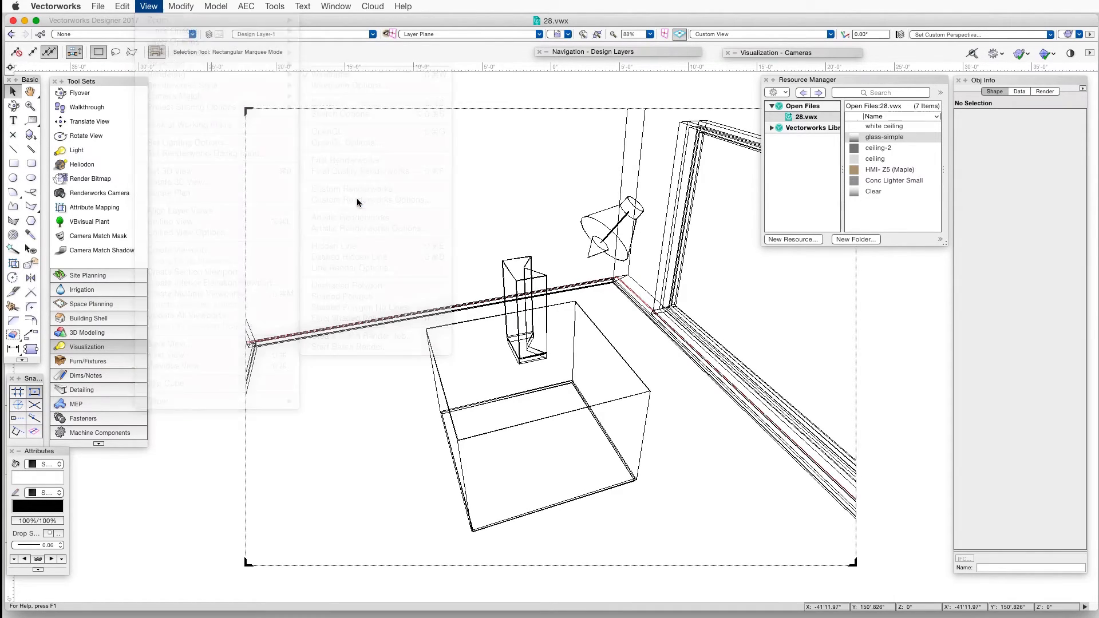
pyautogui.click(368, 199)
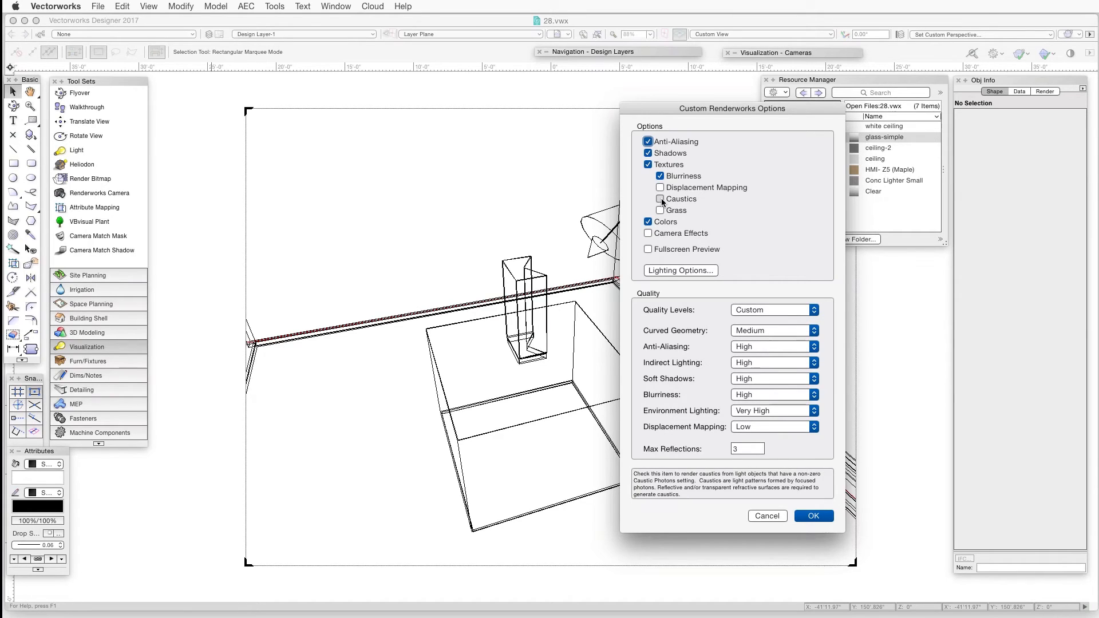
pyautogui.click(647, 199)
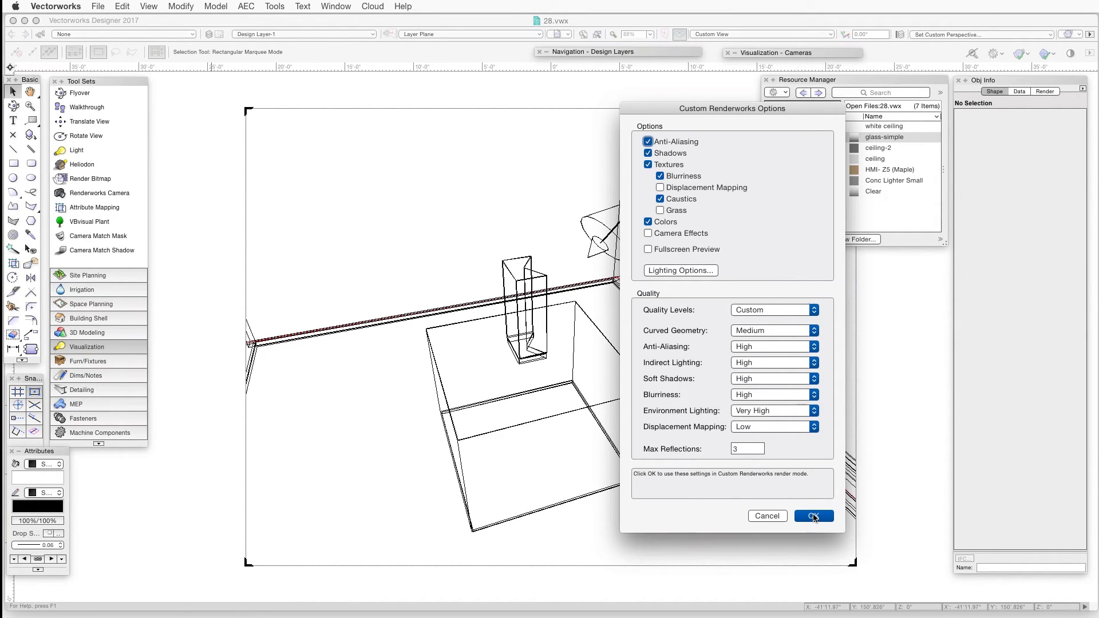
pyautogui.click(812, 516)
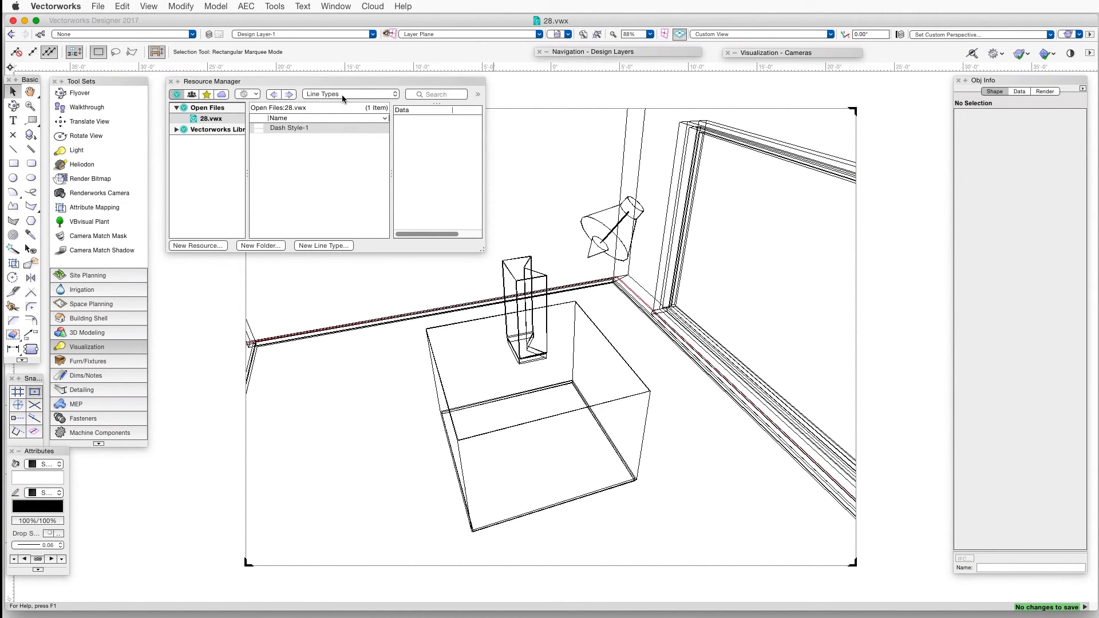
# Filter resources to Renderworks Styles and enable Caustics in 'Realistic with Caustics'.
pyautogui.click(351, 92)
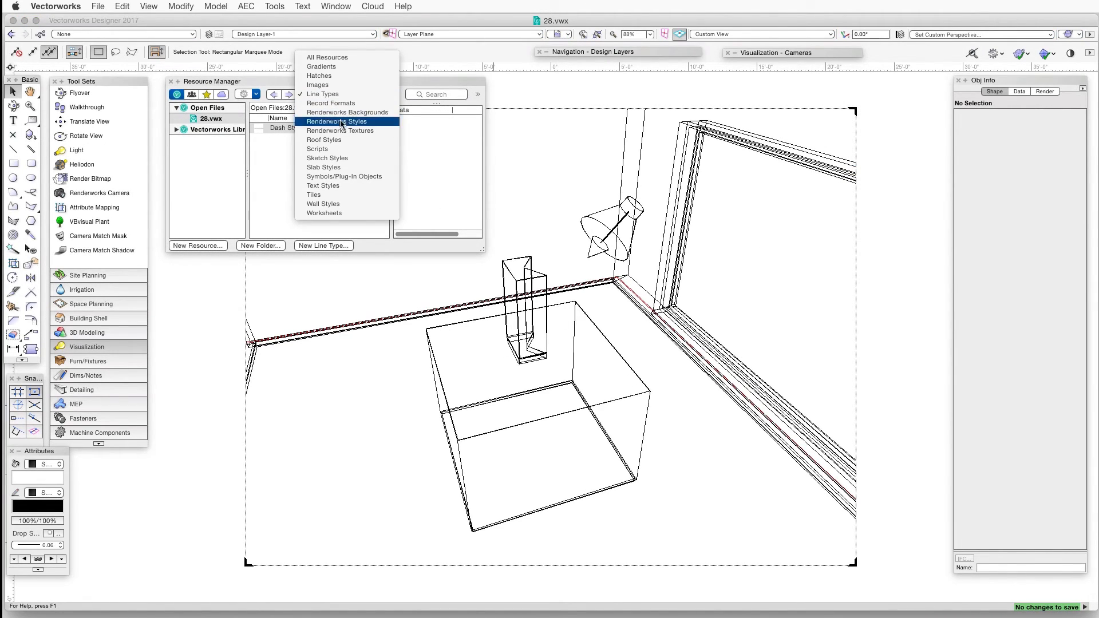
pyautogui.click(336, 122)
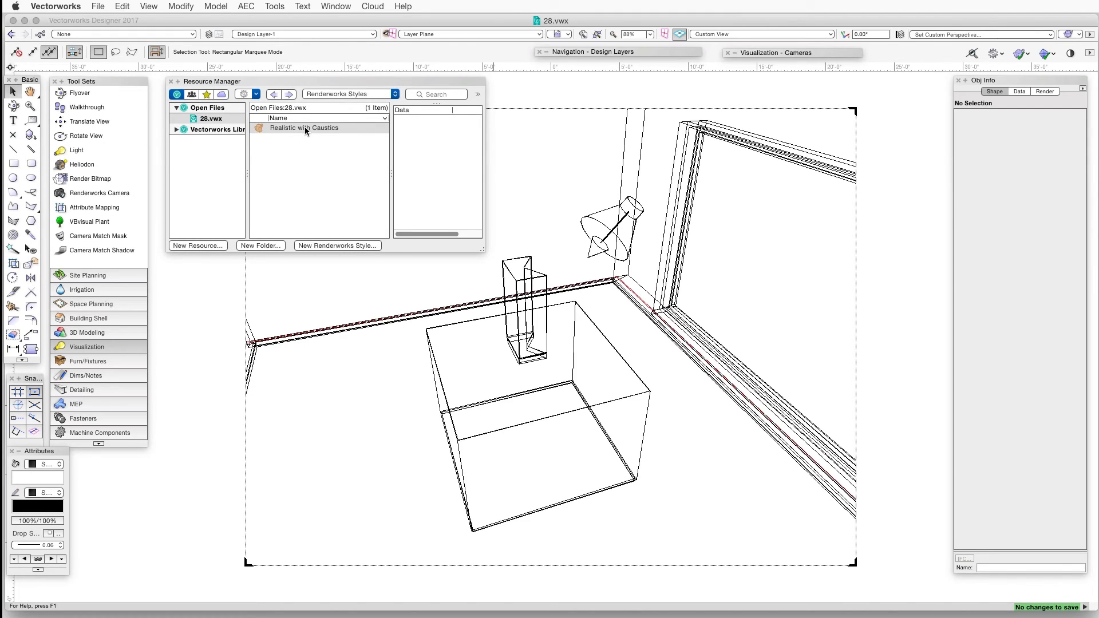
pyautogui.rightClick(304, 127)
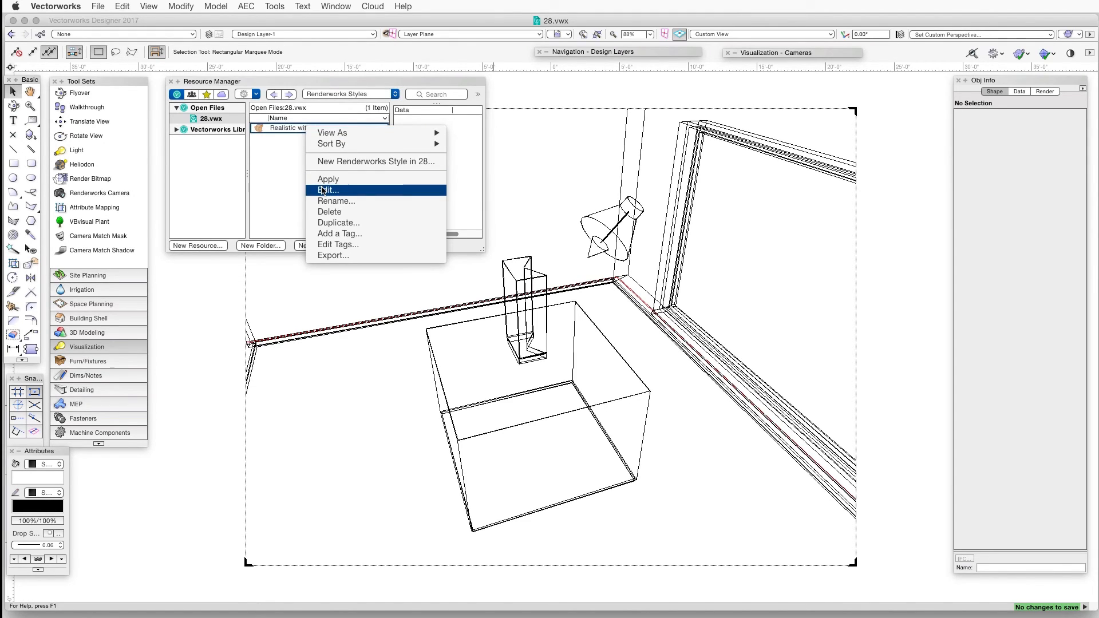
pyautogui.click(328, 190)
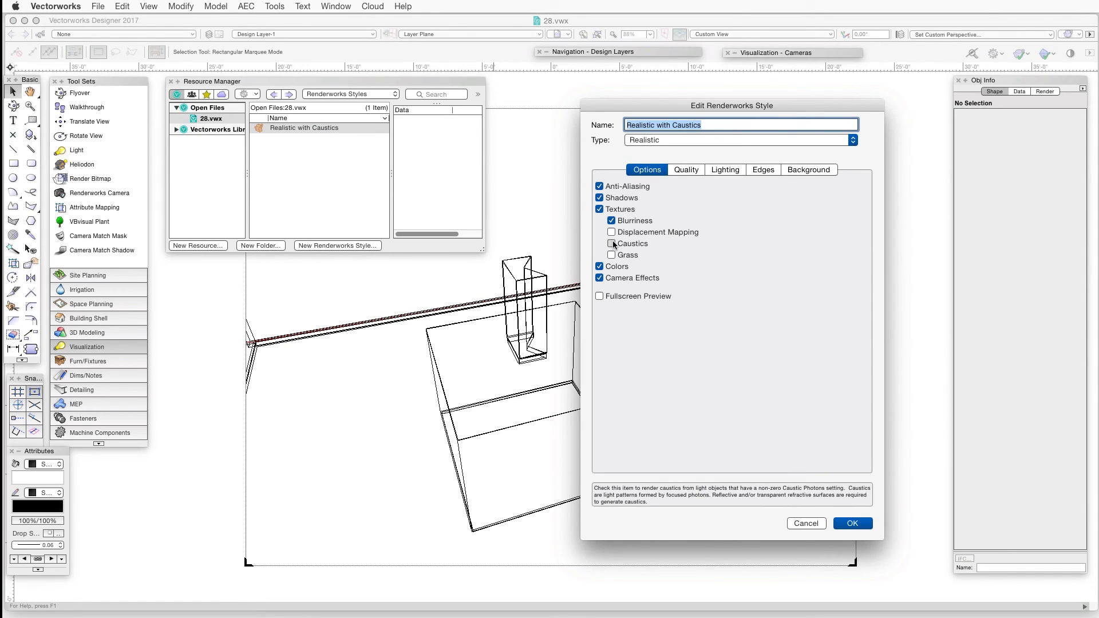
pyautogui.click(611, 243)
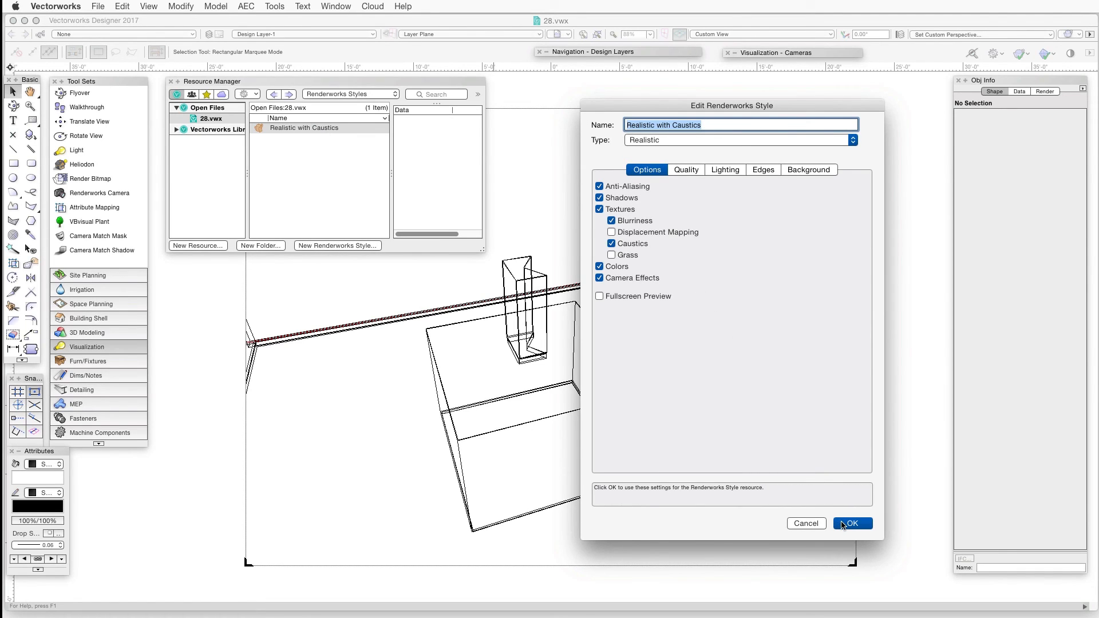